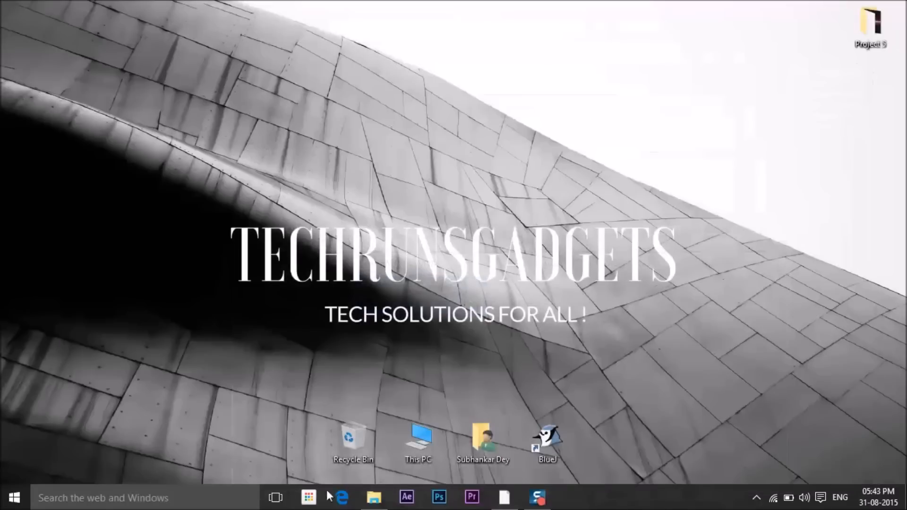
- Show the Minimal ADB and Fastboot folder and bring up its 'Open command window here' menu
left_click(374, 498)
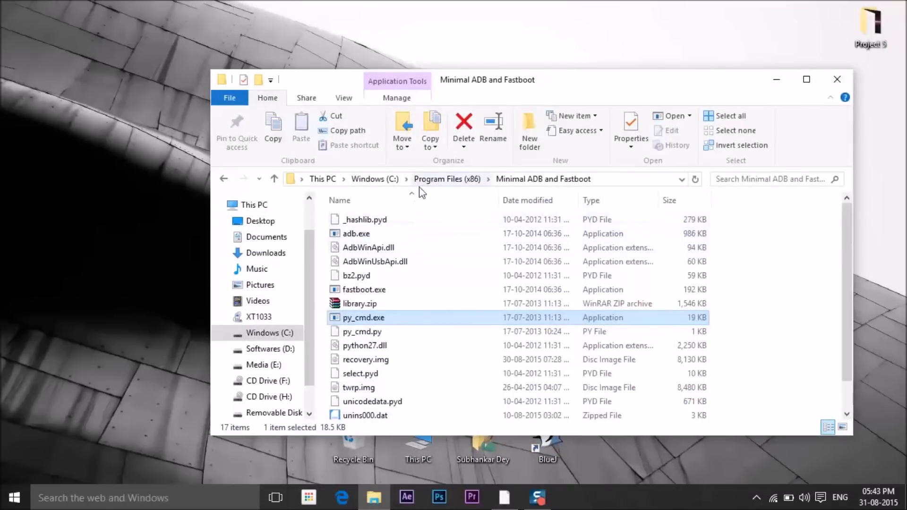
mouse_move(528, 186)
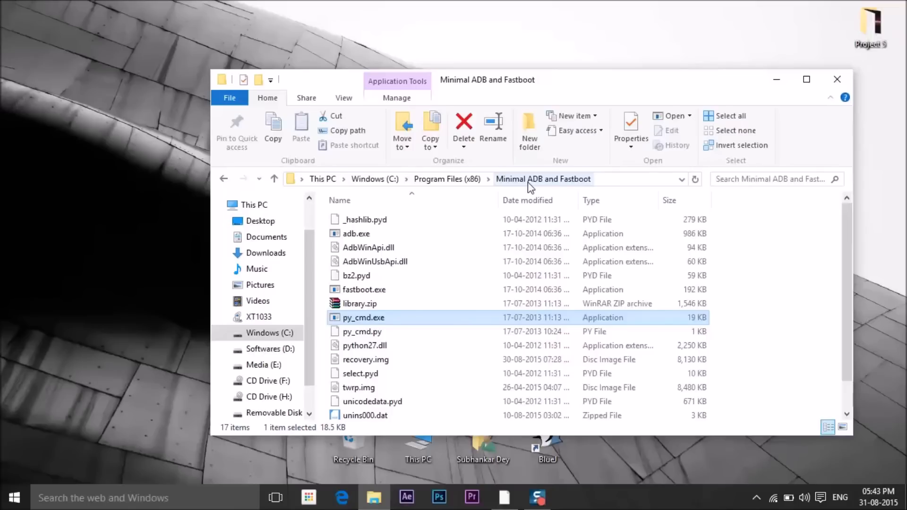
mouse_move(356, 323)
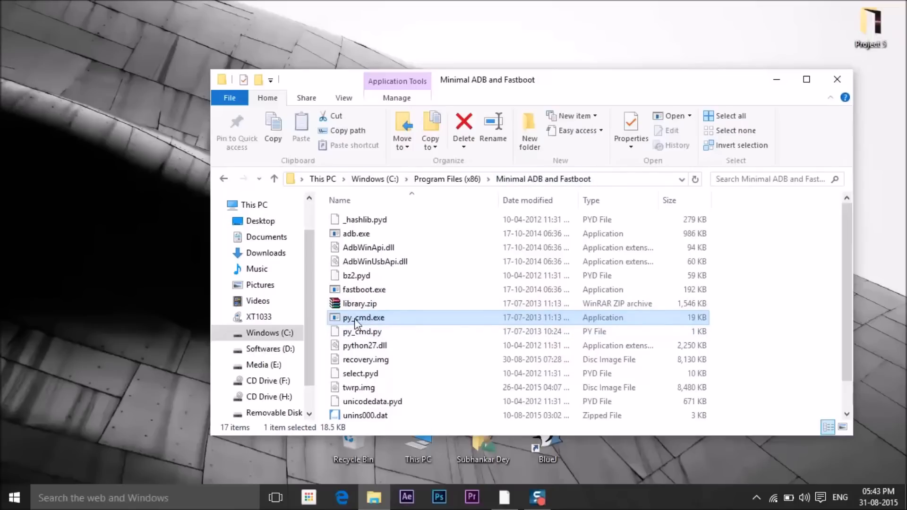
mouse_move(362, 324)
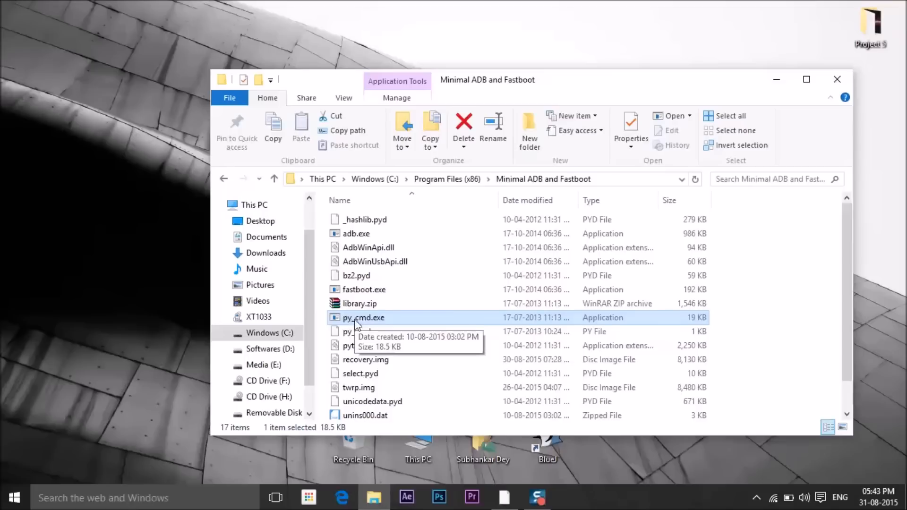
mouse_move(365, 327)
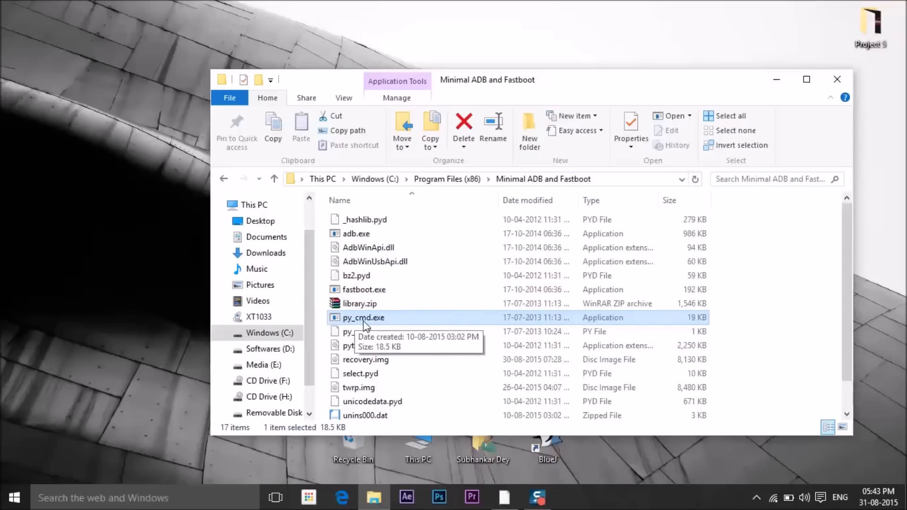
right_click(363, 317)
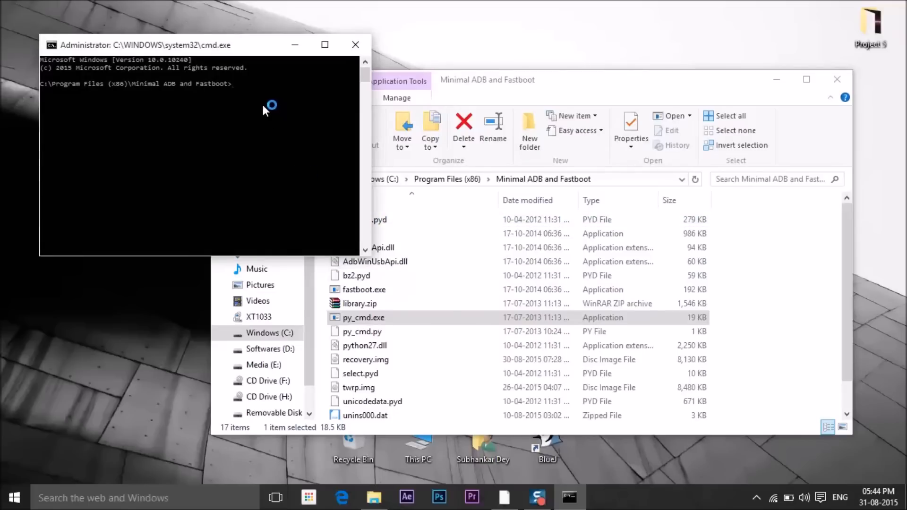
- Run adb devices to list attached Android devices, showing one connected phone
type("adb")
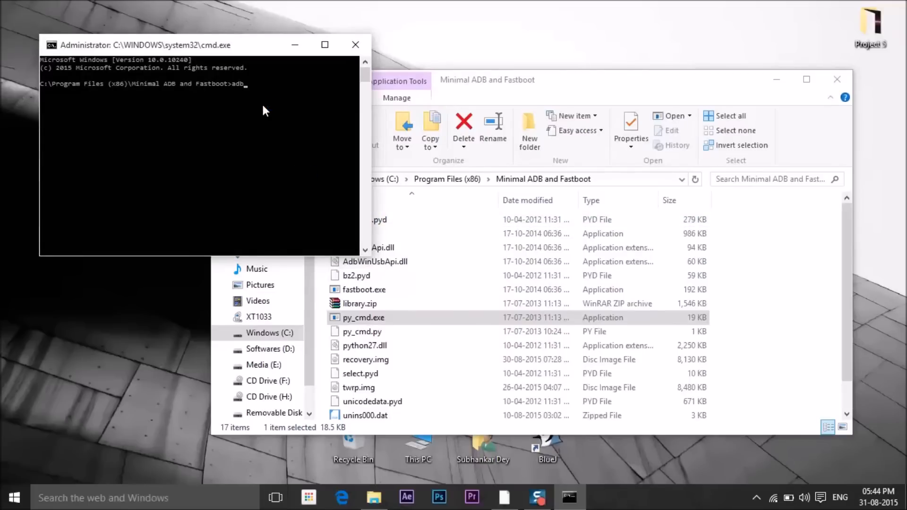
type("devi")
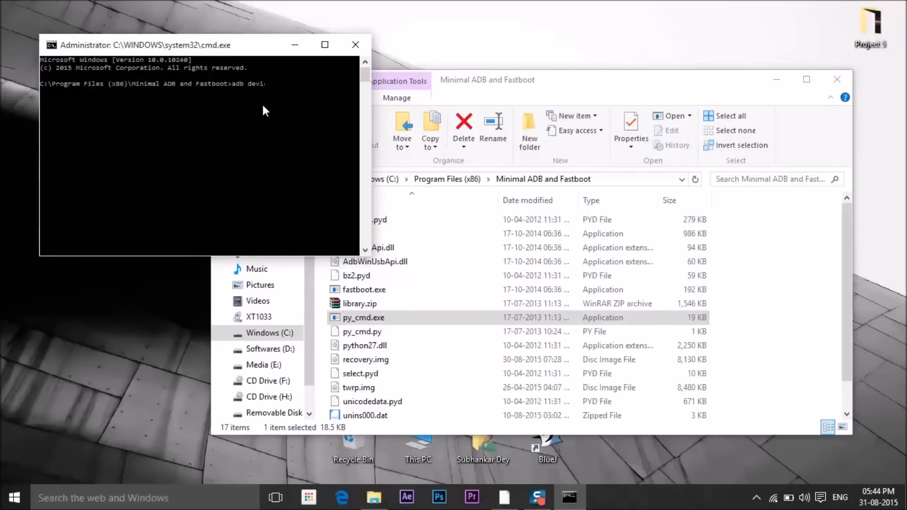
key("Return")
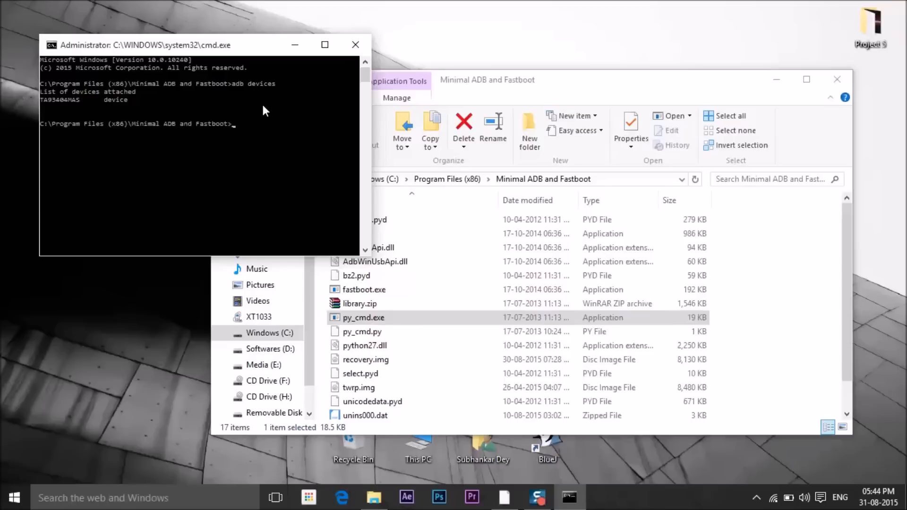
mouse_move(255, 168)
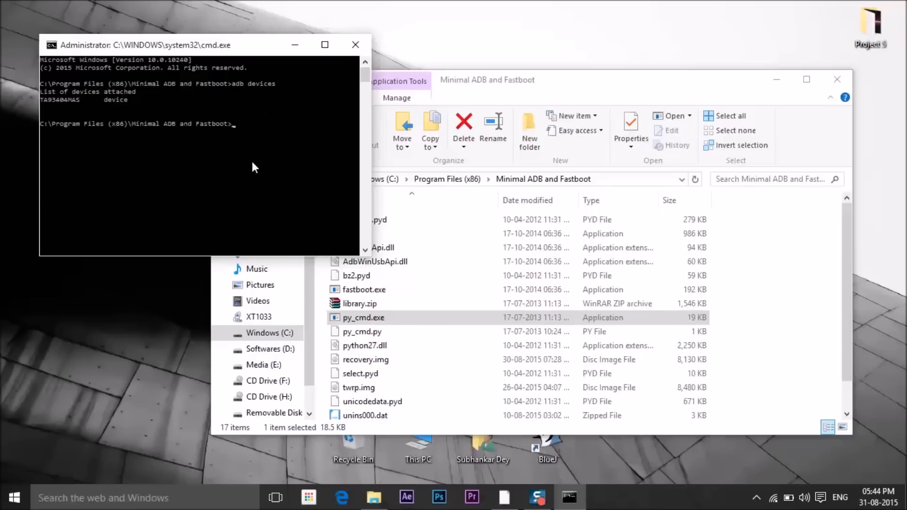
- Run adb reboot bootloader, then check the twrp.img file name in File Explorer
type("adb re")
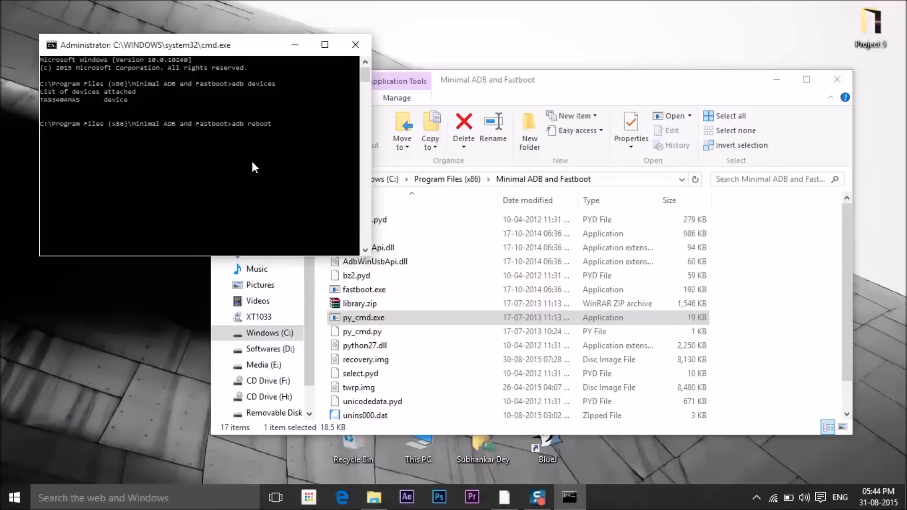
type("bootloader")
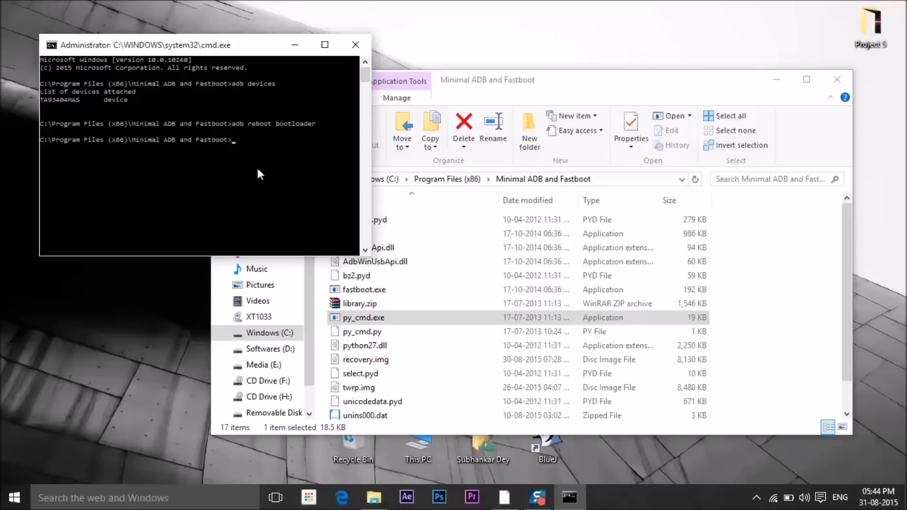
left_click(359, 387)
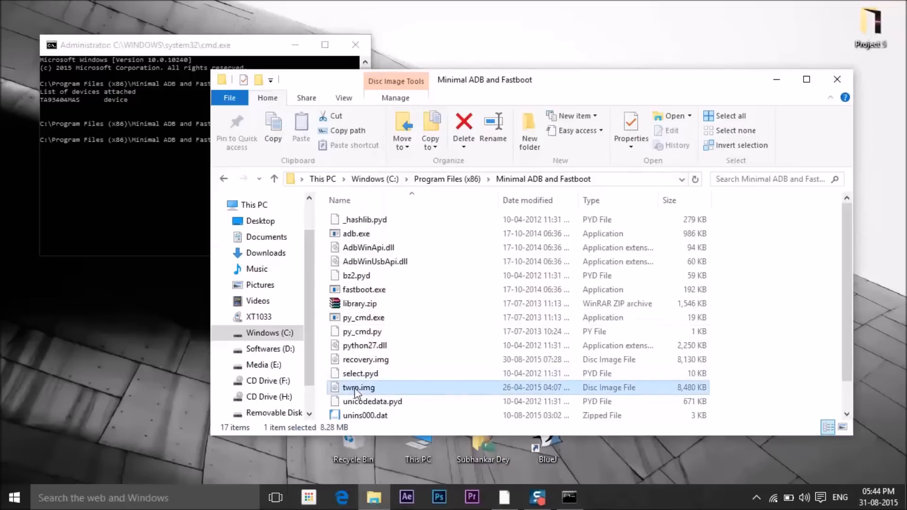
mouse_move(210, 51)
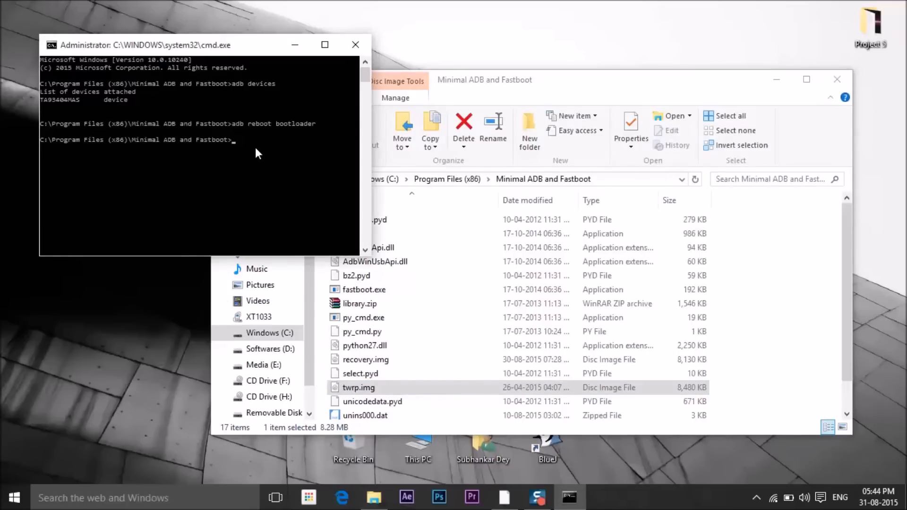
- Enter fastboot flash recovery twrp.img at the prompt without running it yet
type("fastboot")
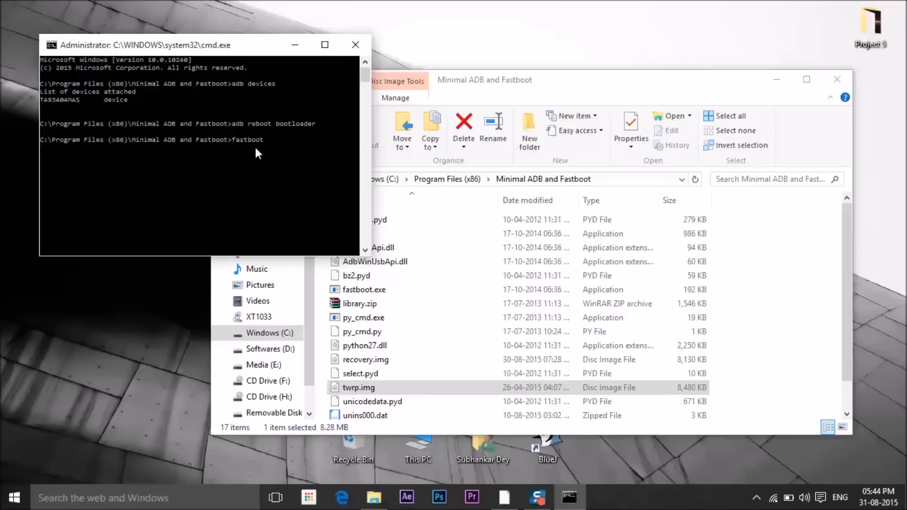
type("flash")
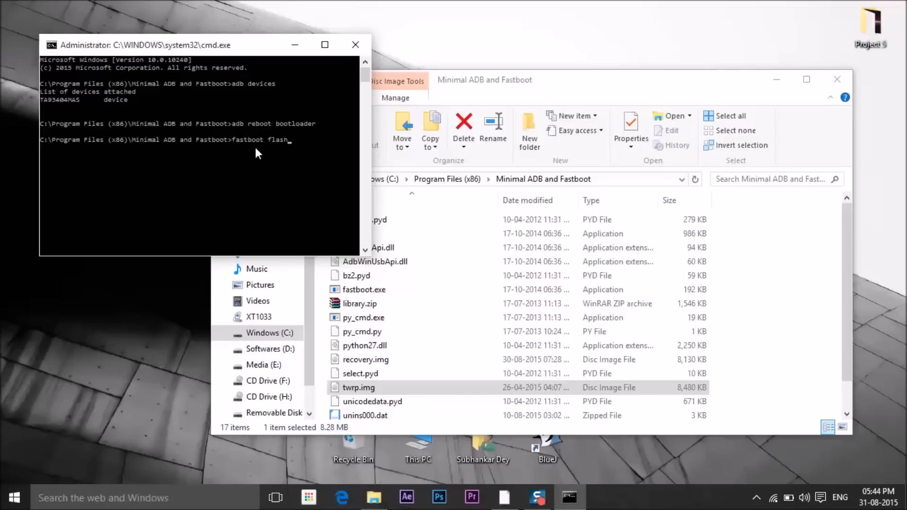
type("recovery")
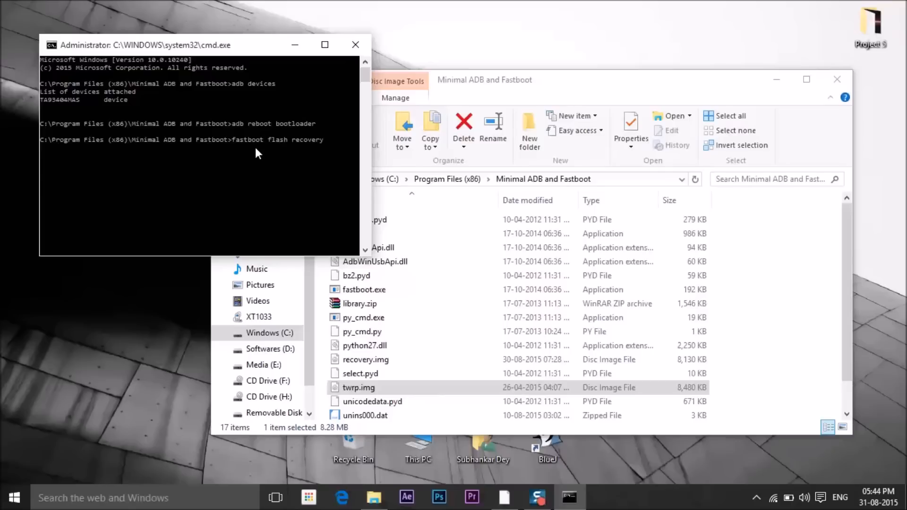
type("twrp")
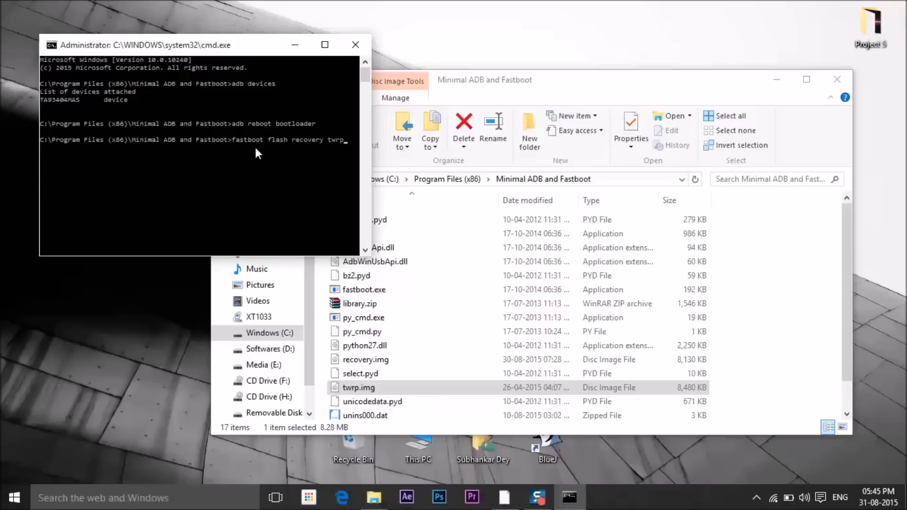